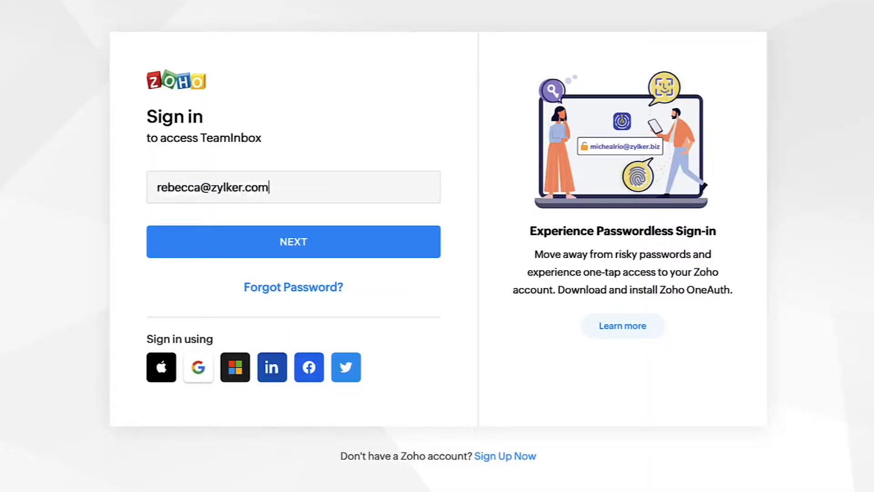
# Continue past the email, enter the password and sign in to TeamInbox
pyautogui.click(292, 241)
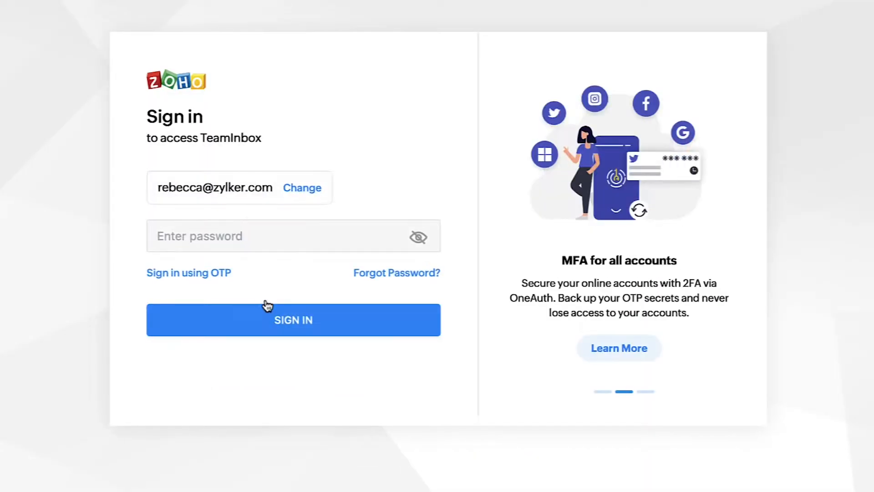
pyautogui.write('•')
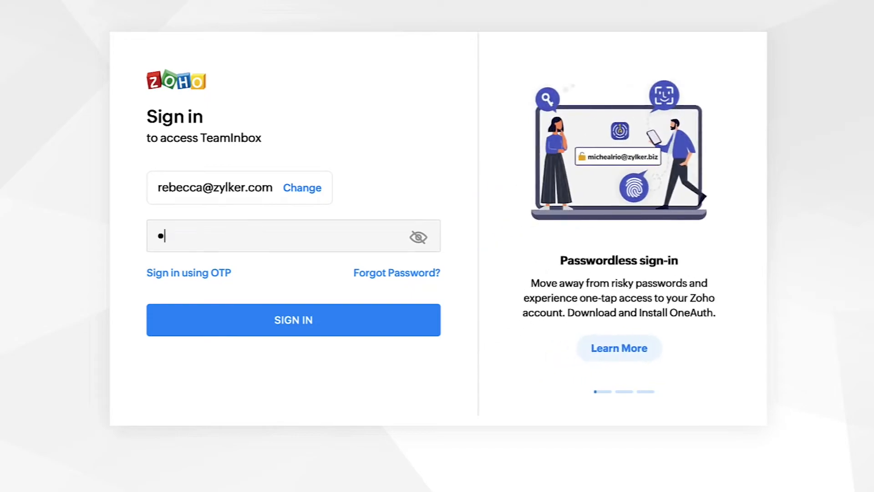
pyautogui.click(293, 319)
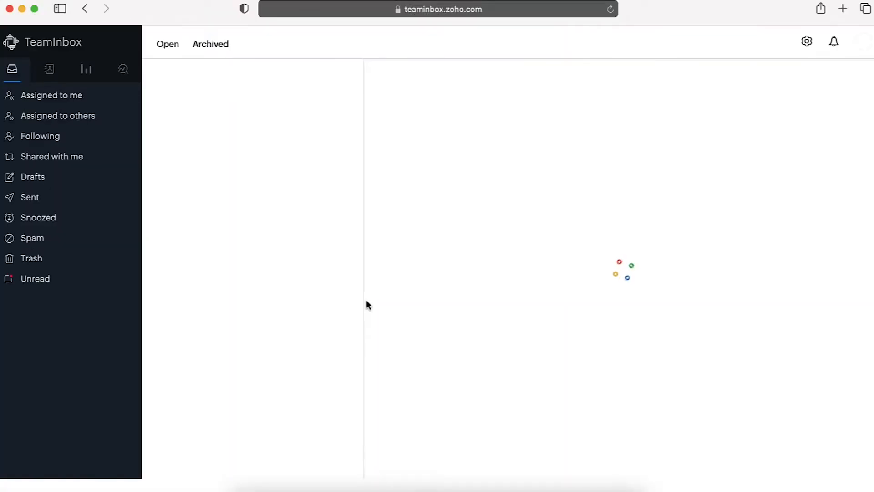
# Create team 'Zylker marketing' described 'For all the inboxes related to the marketing team', auto-adding contacts
pyautogui.click(189, 71)
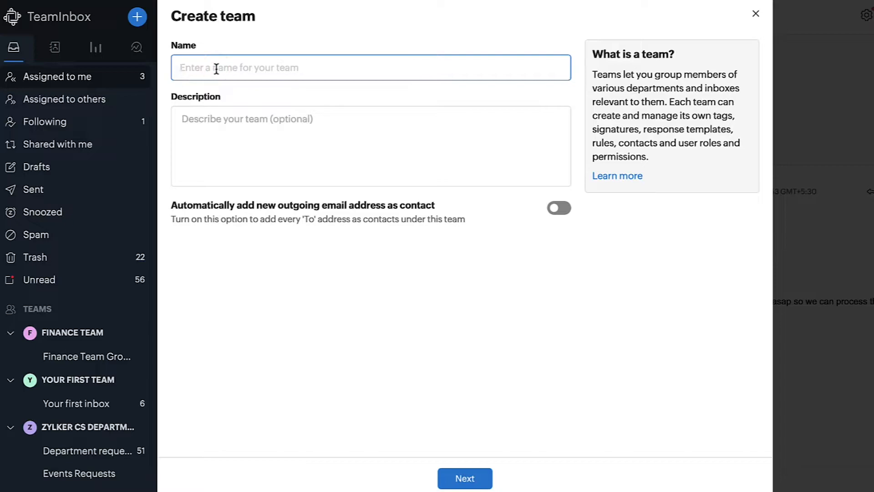
pyautogui.write('For all the inboxes related to the marketing team')
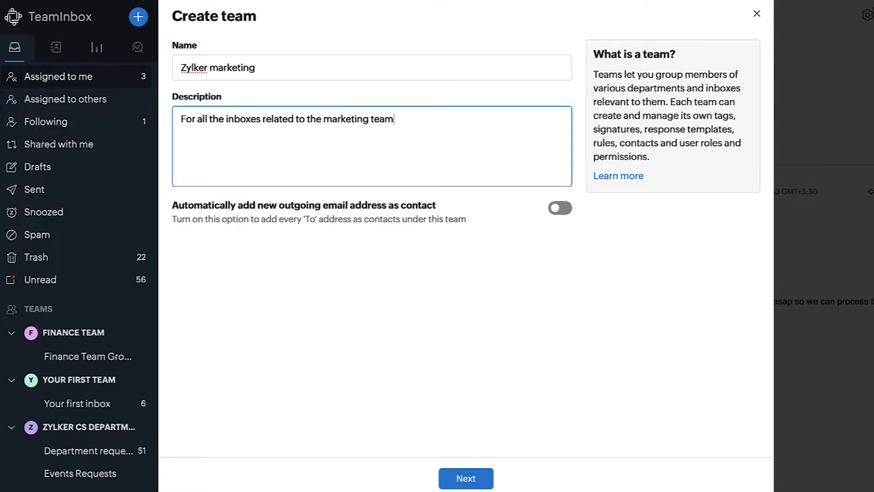
pyautogui.click(559, 208)
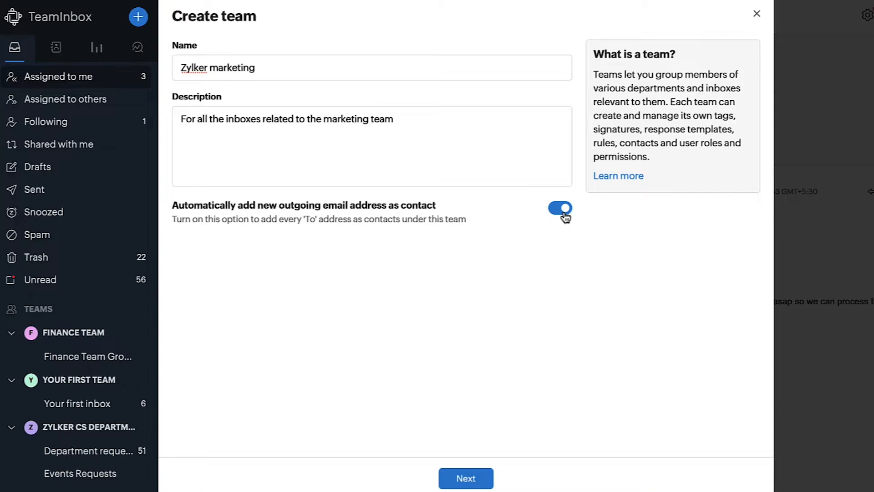
pyautogui.click(465, 477)
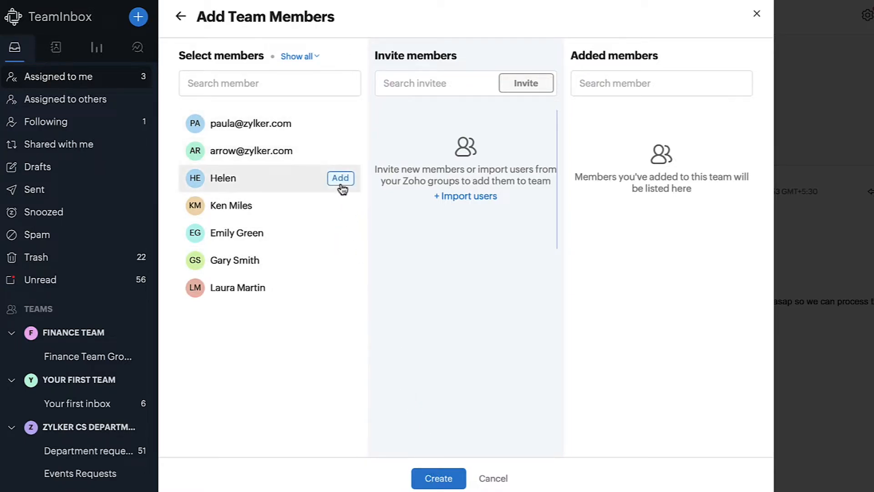
pyautogui.click(340, 205)
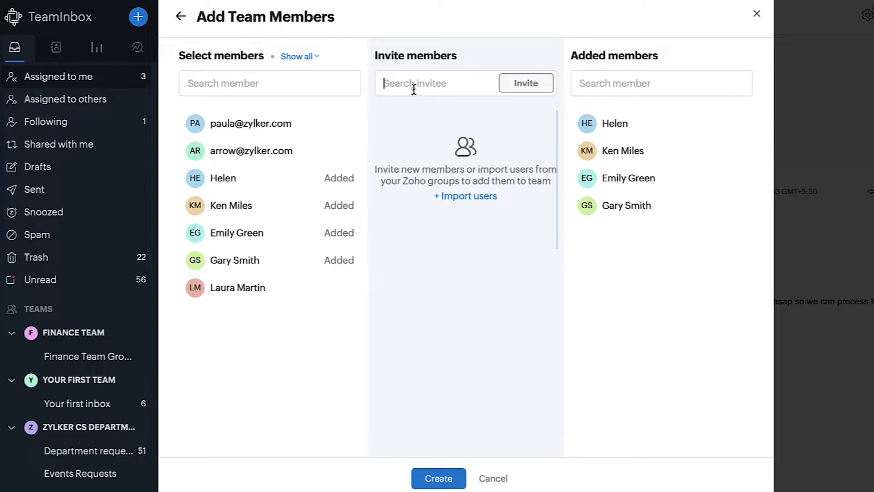
pyautogui.click(438, 83)
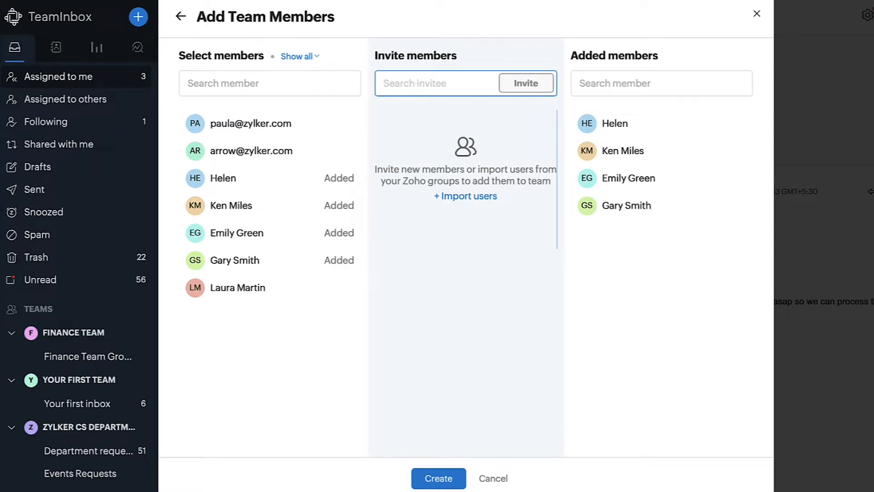
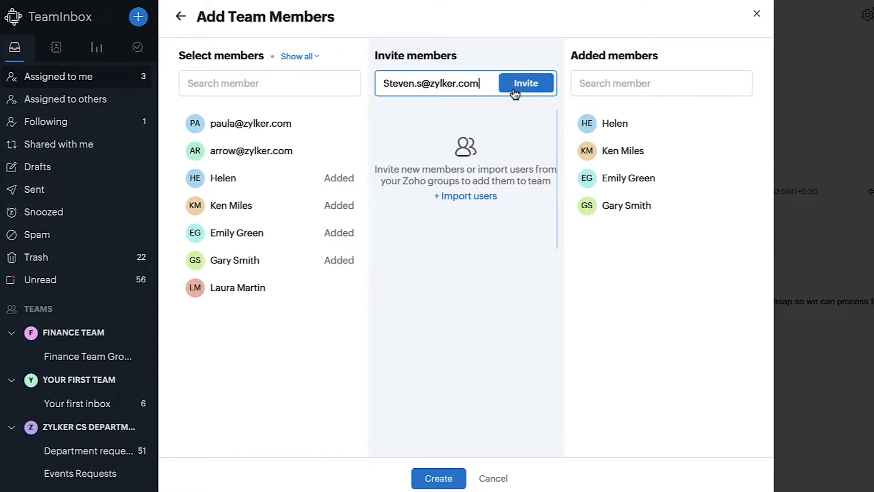
pyautogui.click(524, 83)
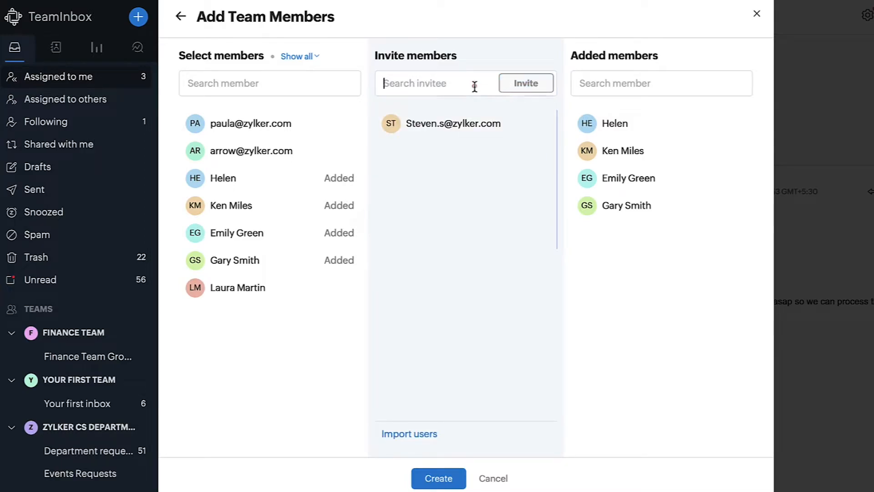
pyautogui.click(525, 83)
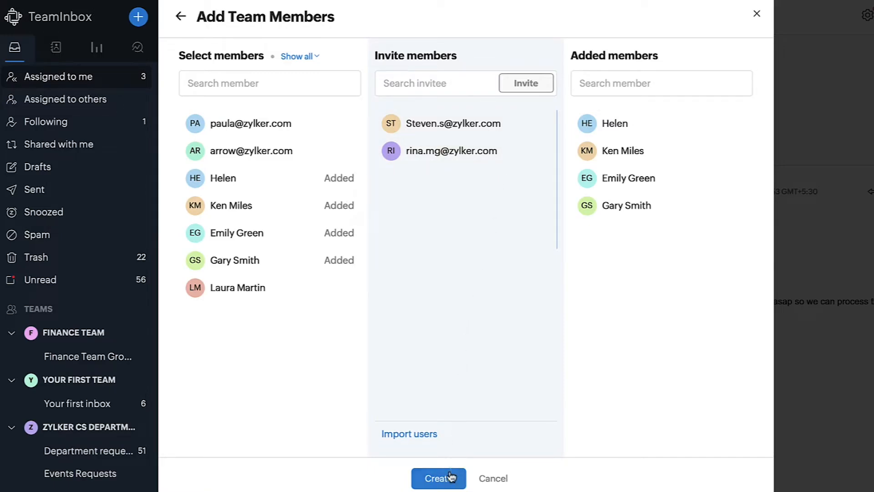
pyautogui.click(437, 478)
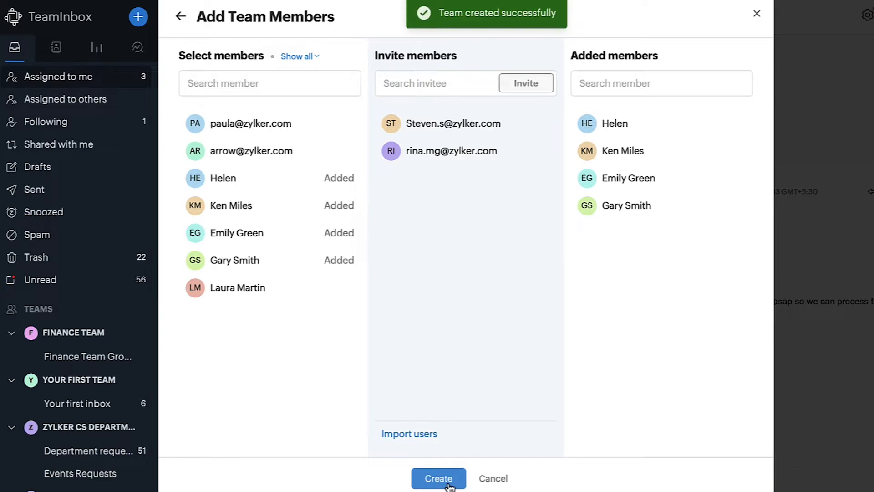
pyautogui.click(438, 478)
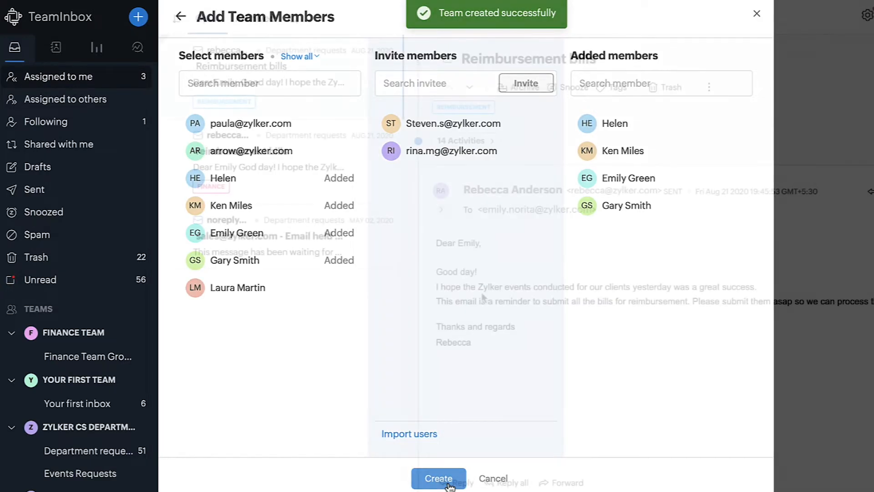
# Scroll the sidebar to ZYLKER MARKETING and choose Manage team from its menu
pyautogui.click(438, 479)
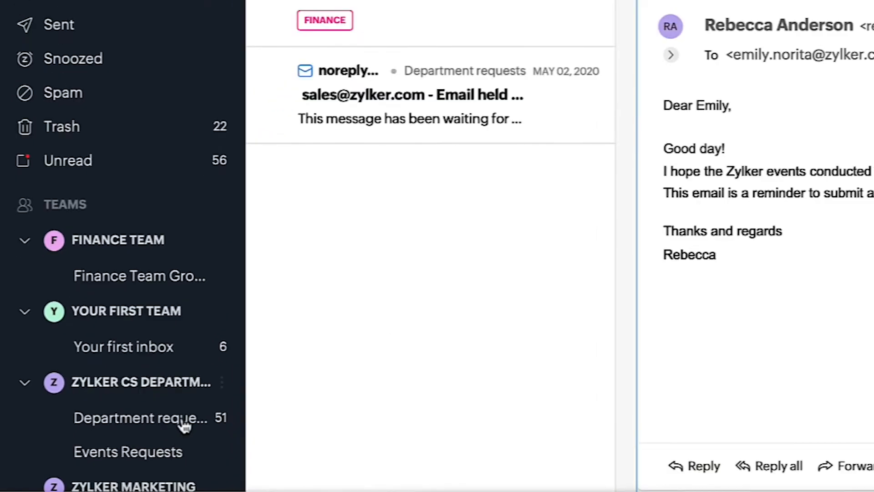
pyautogui.scroll(-3)
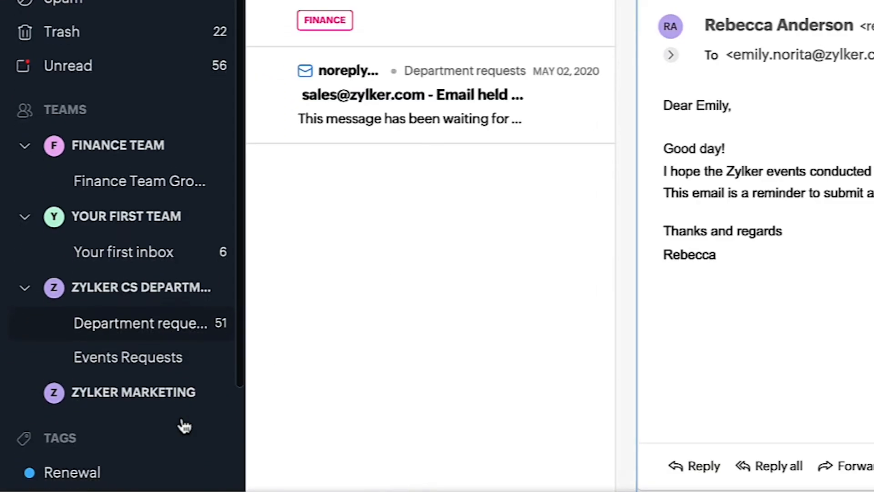
pyautogui.scroll(-3)
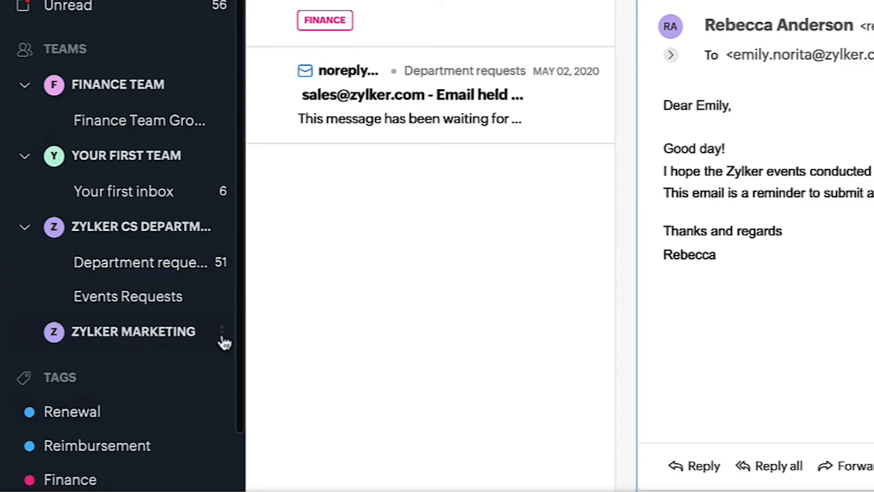
pyautogui.click(222, 331)
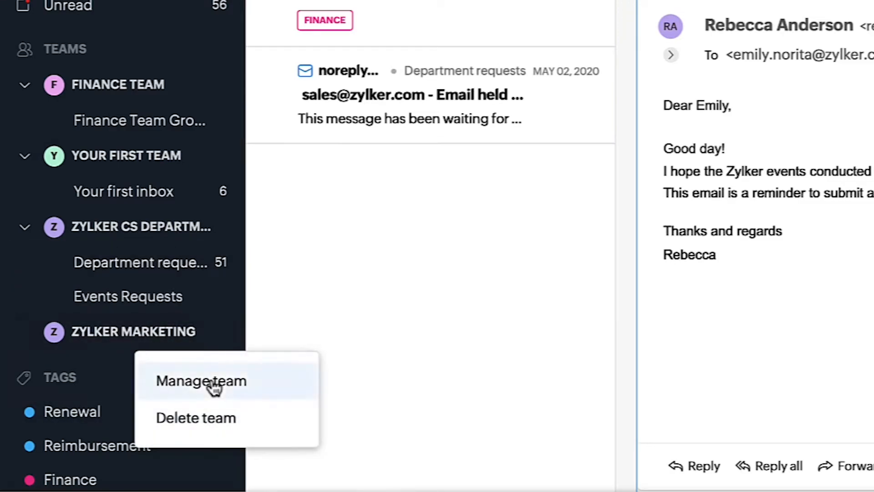
pyautogui.click(201, 380)
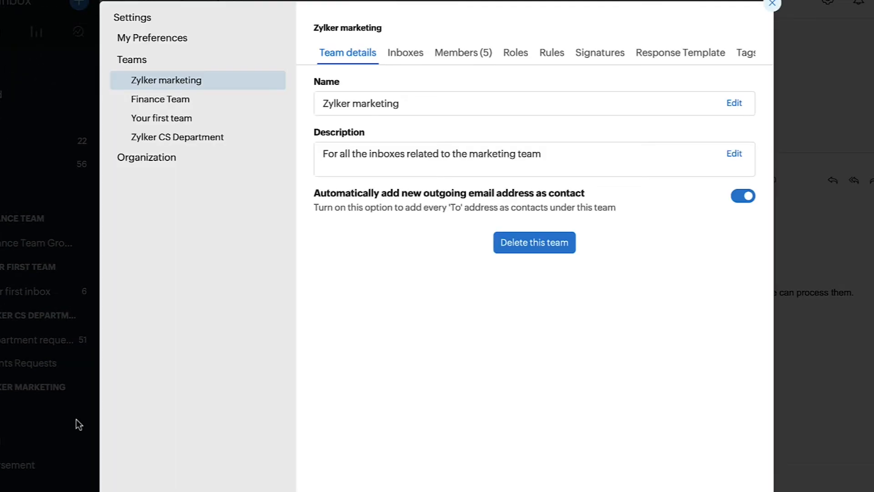
pyautogui.moveTo(408, 94)
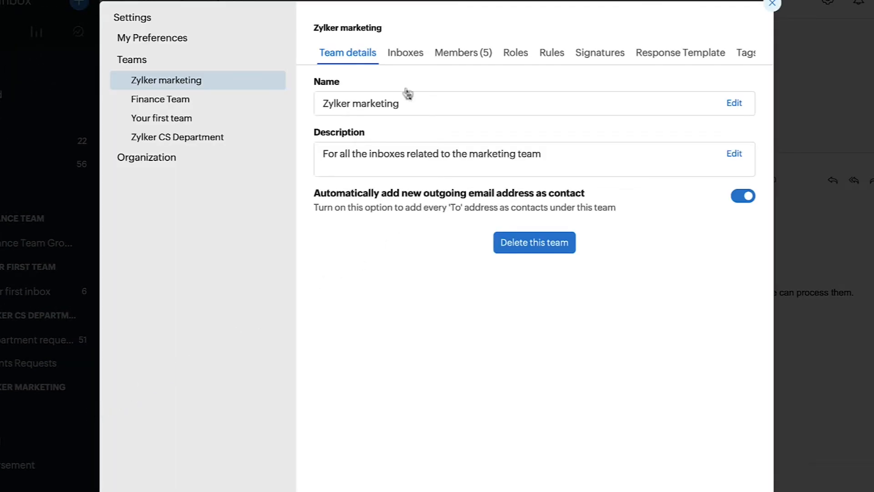
# Check the empty Inboxes, the four members and two invitees, then the Team member role
pyautogui.click(405, 52)
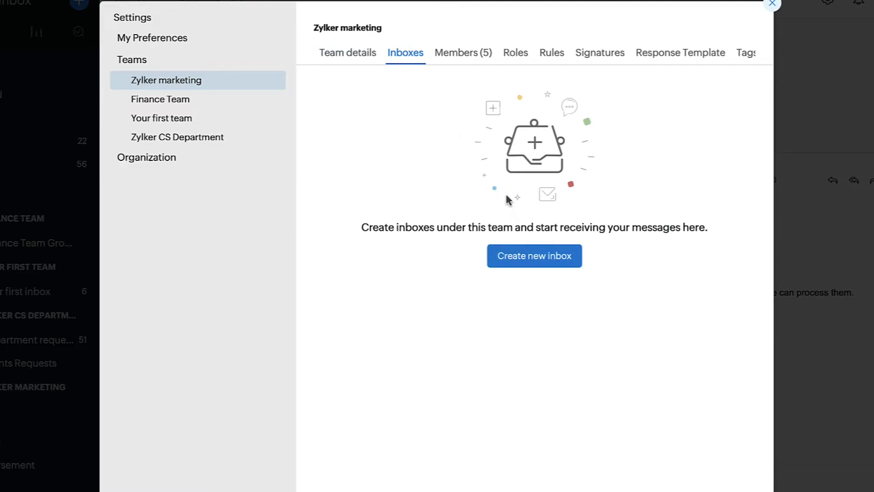
pyautogui.click(462, 53)
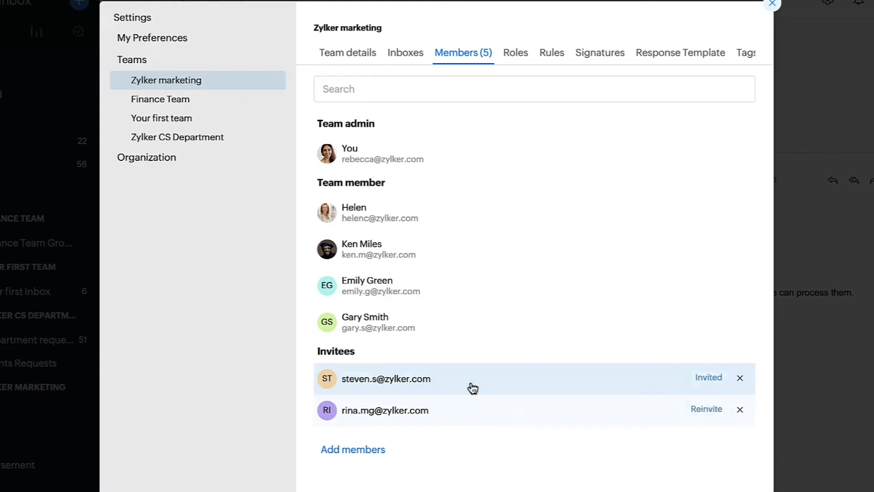
pyautogui.click(705, 409)
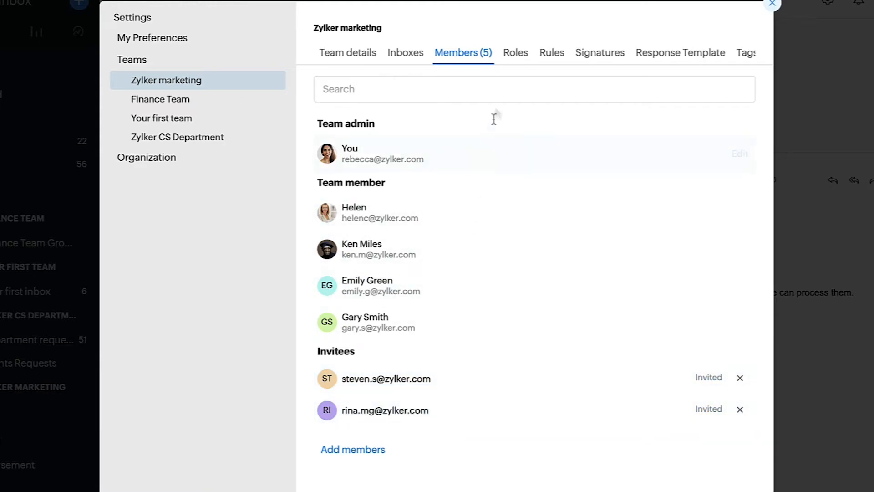
pyautogui.click(514, 53)
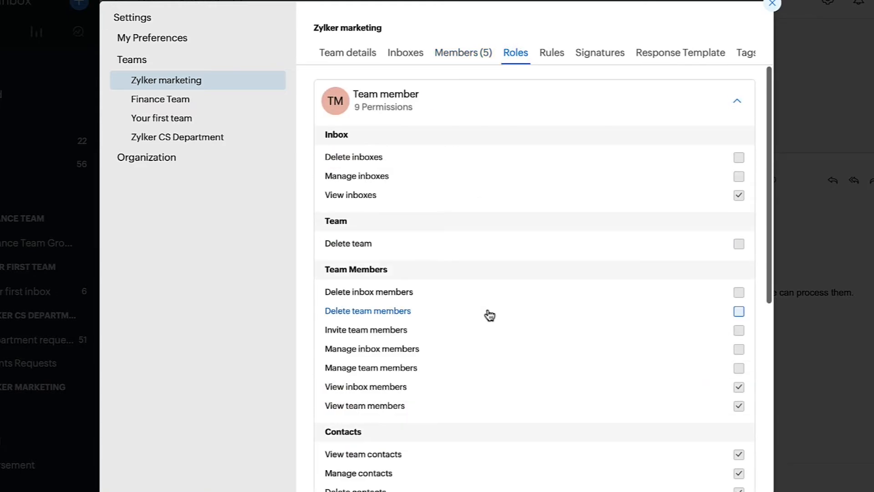
# Scroll the role permissions, then view the empty Rules, Signatures, Response Template and Tags sections
pyautogui.scroll(-3)
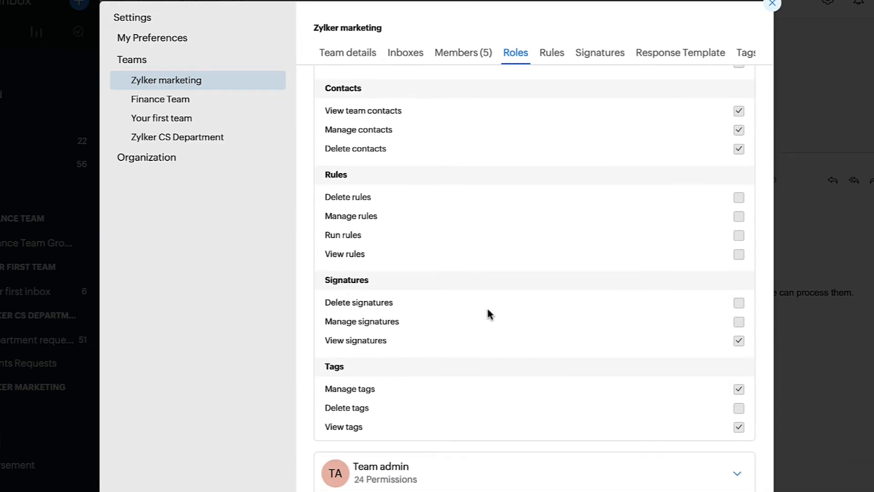
pyautogui.click(551, 53)
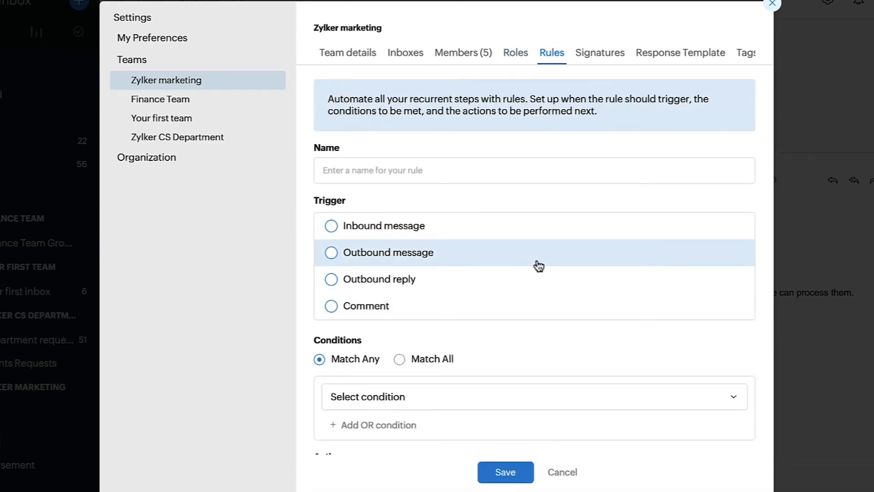
pyautogui.click(600, 53)
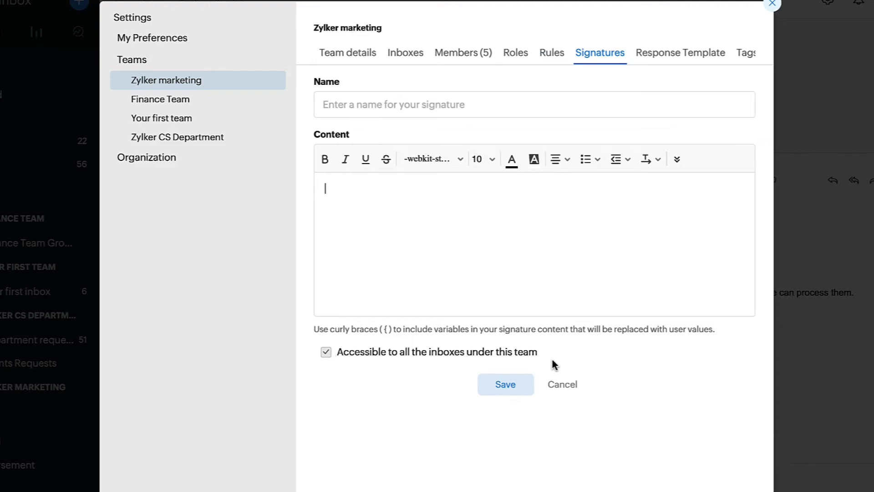
pyautogui.click(680, 53)
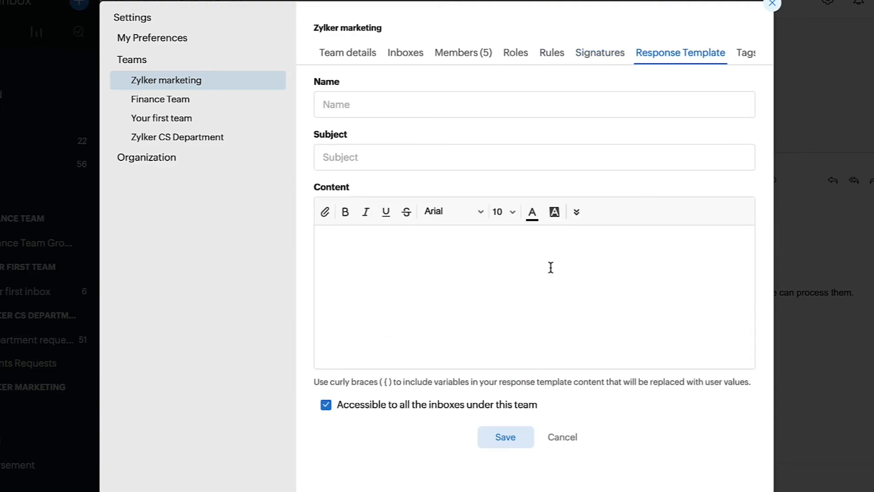
pyautogui.click(747, 52)
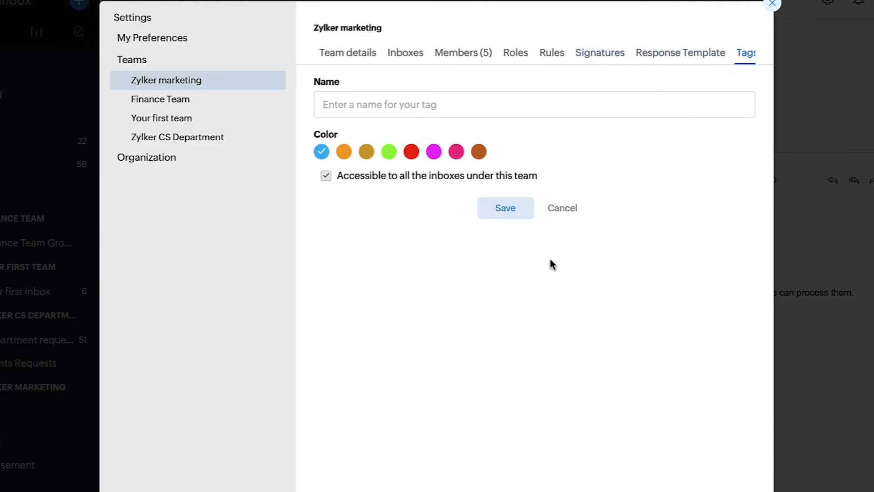